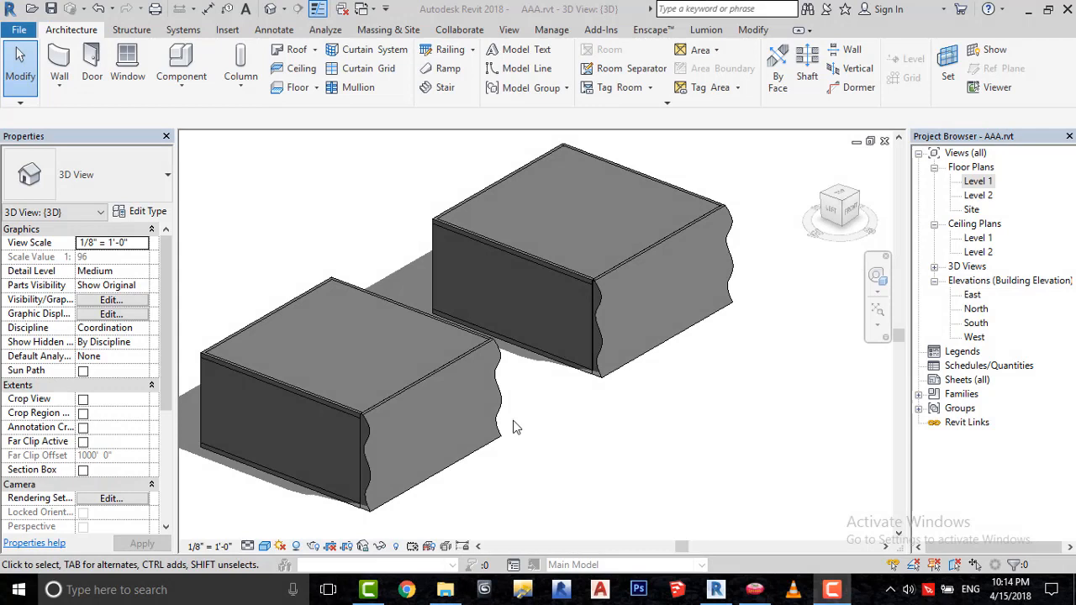
{"action": "mouse_move", "coordinate": [565, 351]}
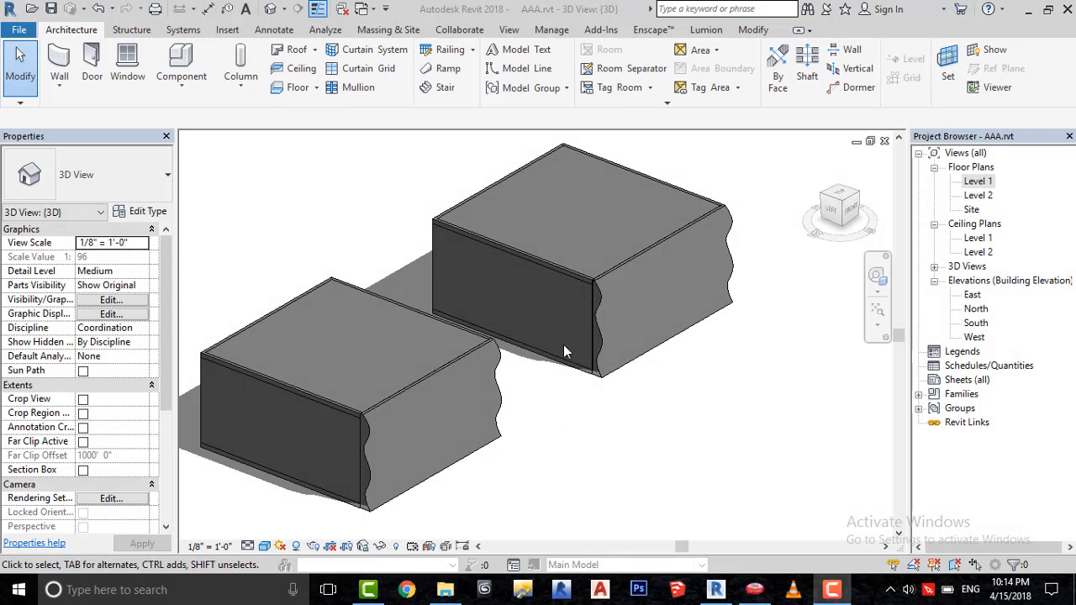
{"action": "mouse_move", "coordinate": [492, 417]}
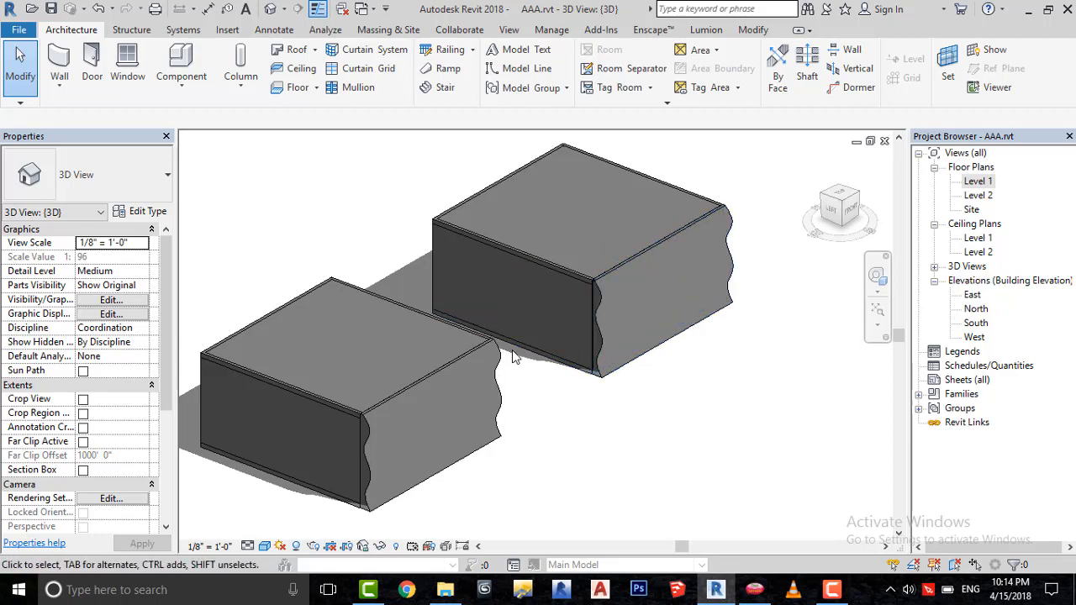
{"action": "mouse_move", "coordinate": [494, 424]}
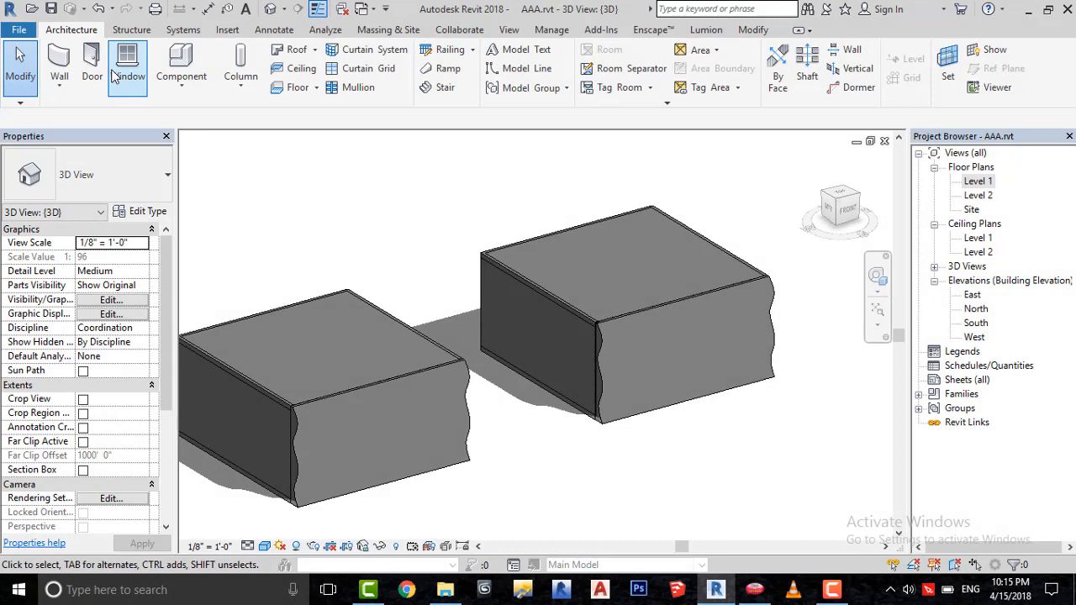
Start a door and choose the Door-Double-Glass 68" x 80" type
{"action": "left_click", "coordinate": [90, 63]}
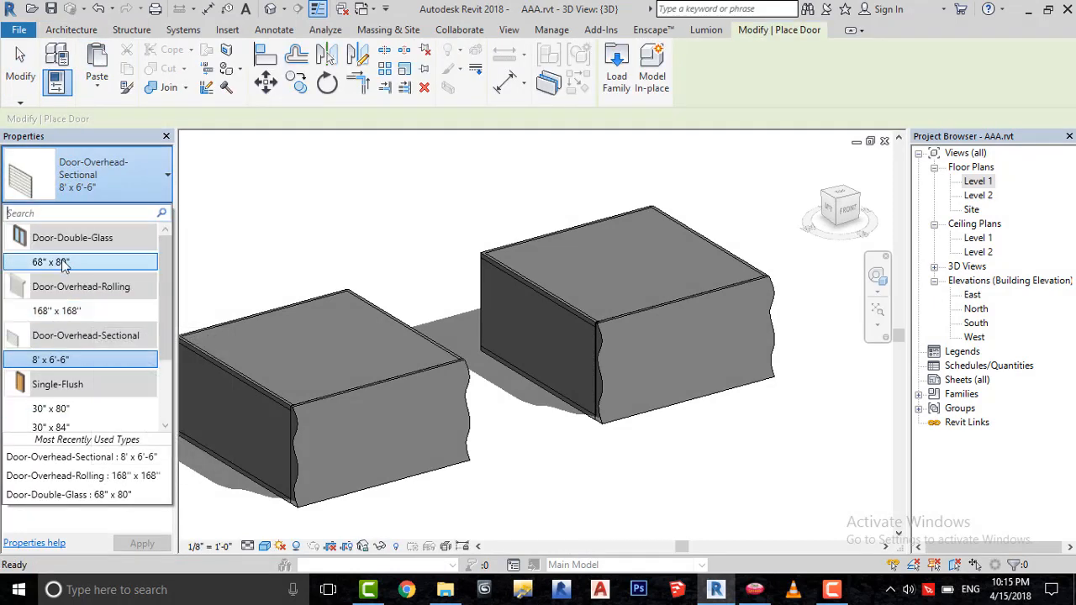
{"action": "left_click", "coordinate": [81, 262]}
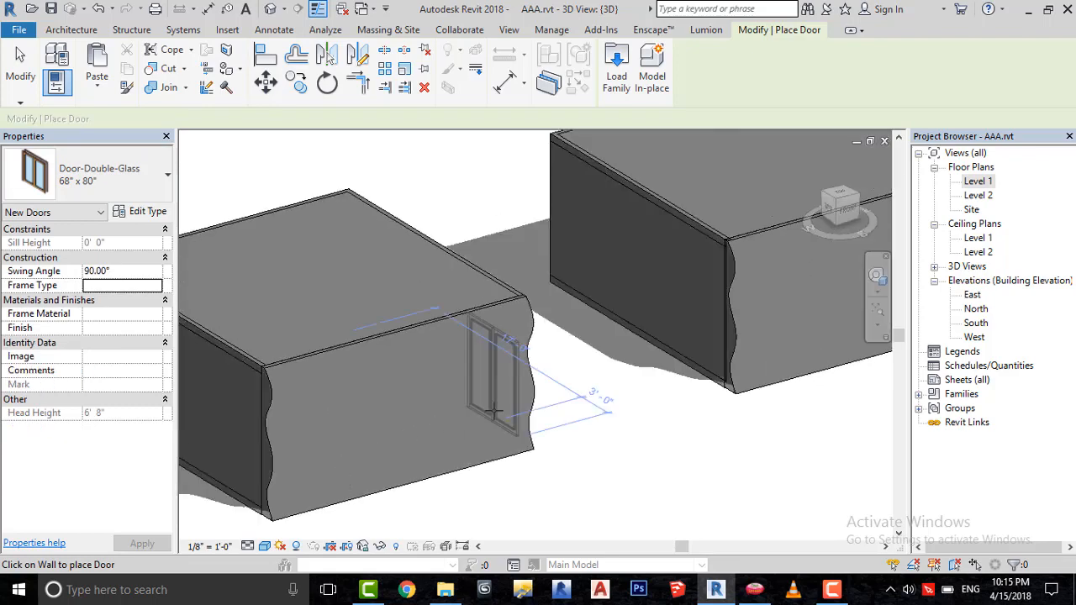
{"action": "mouse_move", "coordinate": [338, 477]}
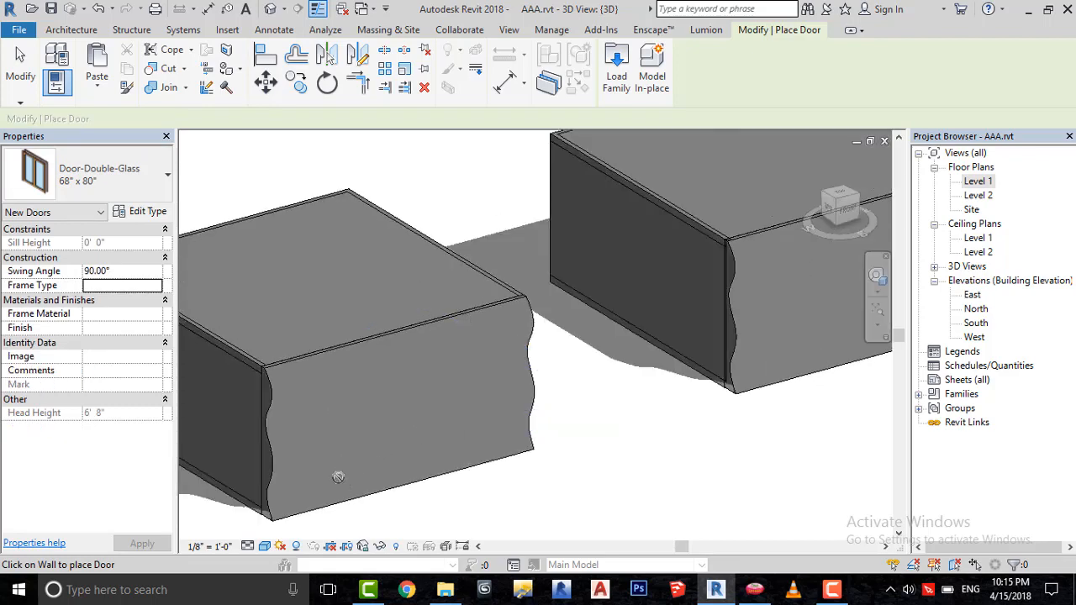
{"action": "mouse_move", "coordinate": [615, 429]}
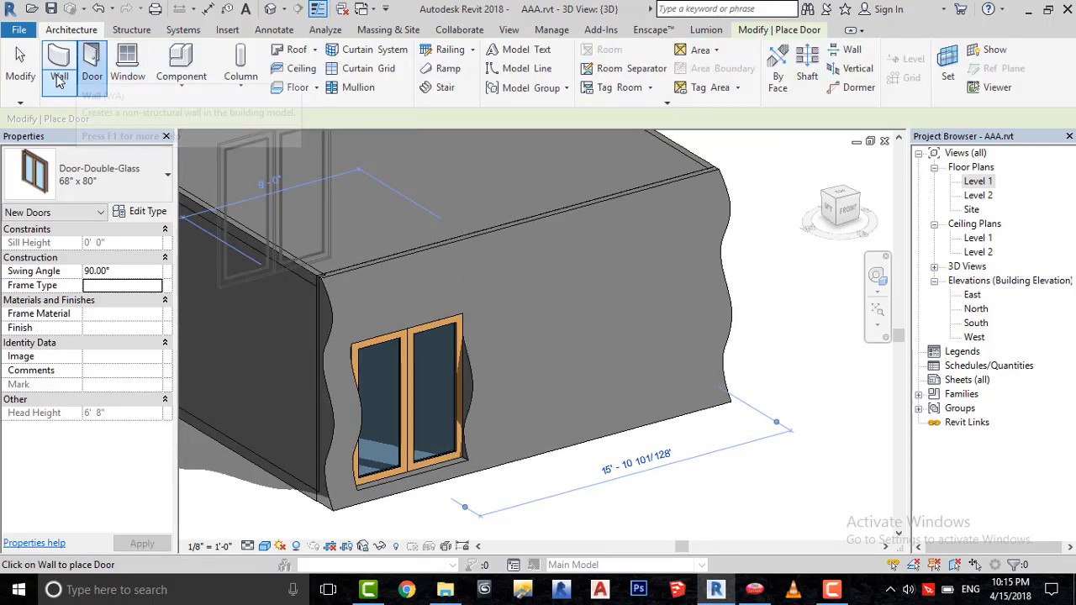
Place Fixed 36" x 48" windows on the mass wall beside the double-glass door
{"action": "left_click", "coordinate": [128, 64]}
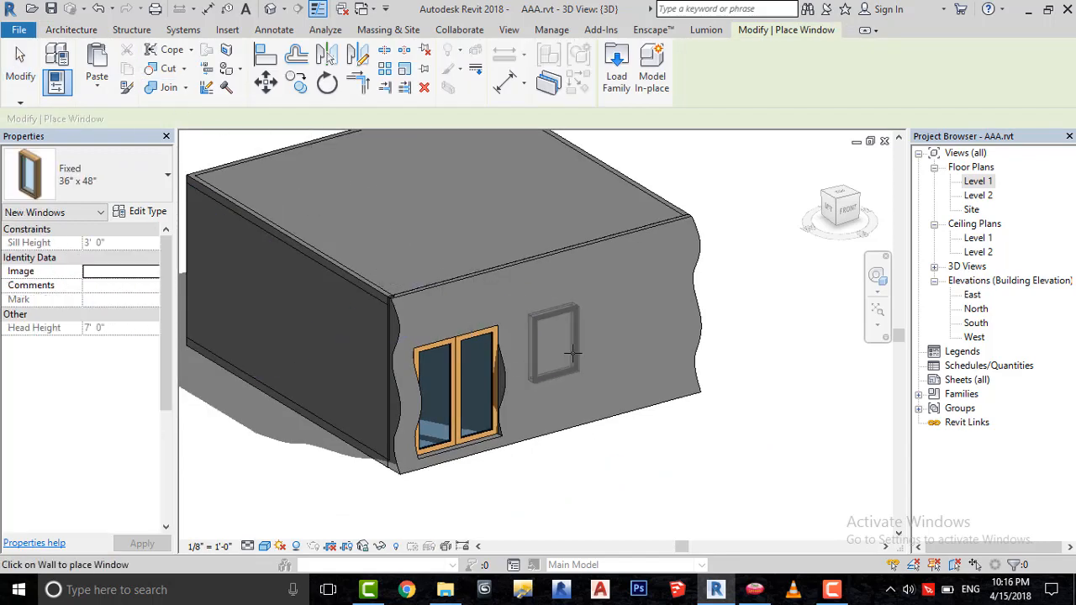
{"action": "left_click", "coordinate": [165, 175]}
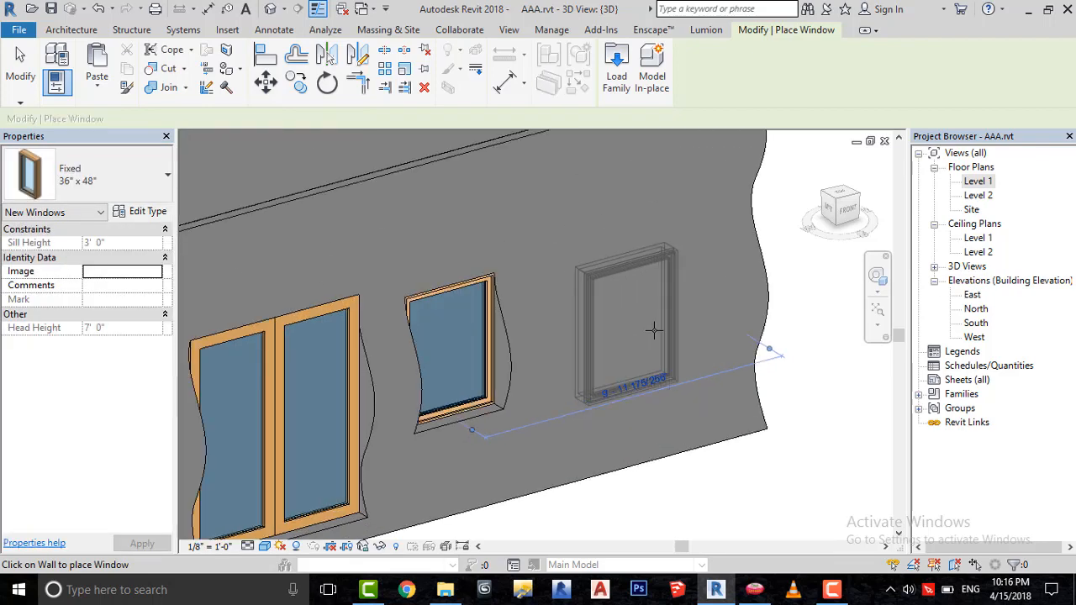
{"action": "left_click", "coordinate": [840, 211]}
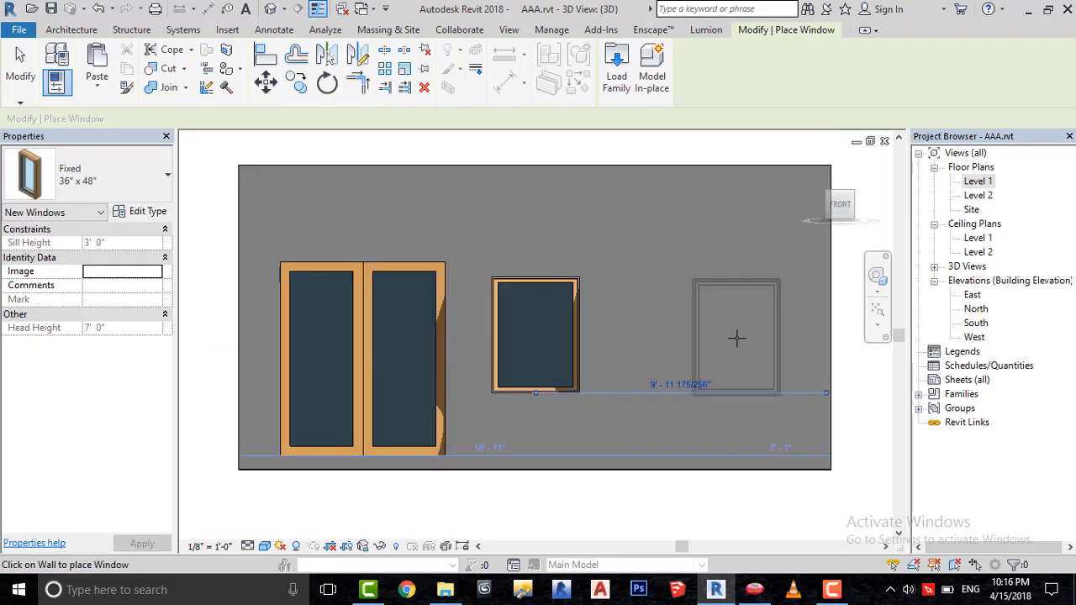